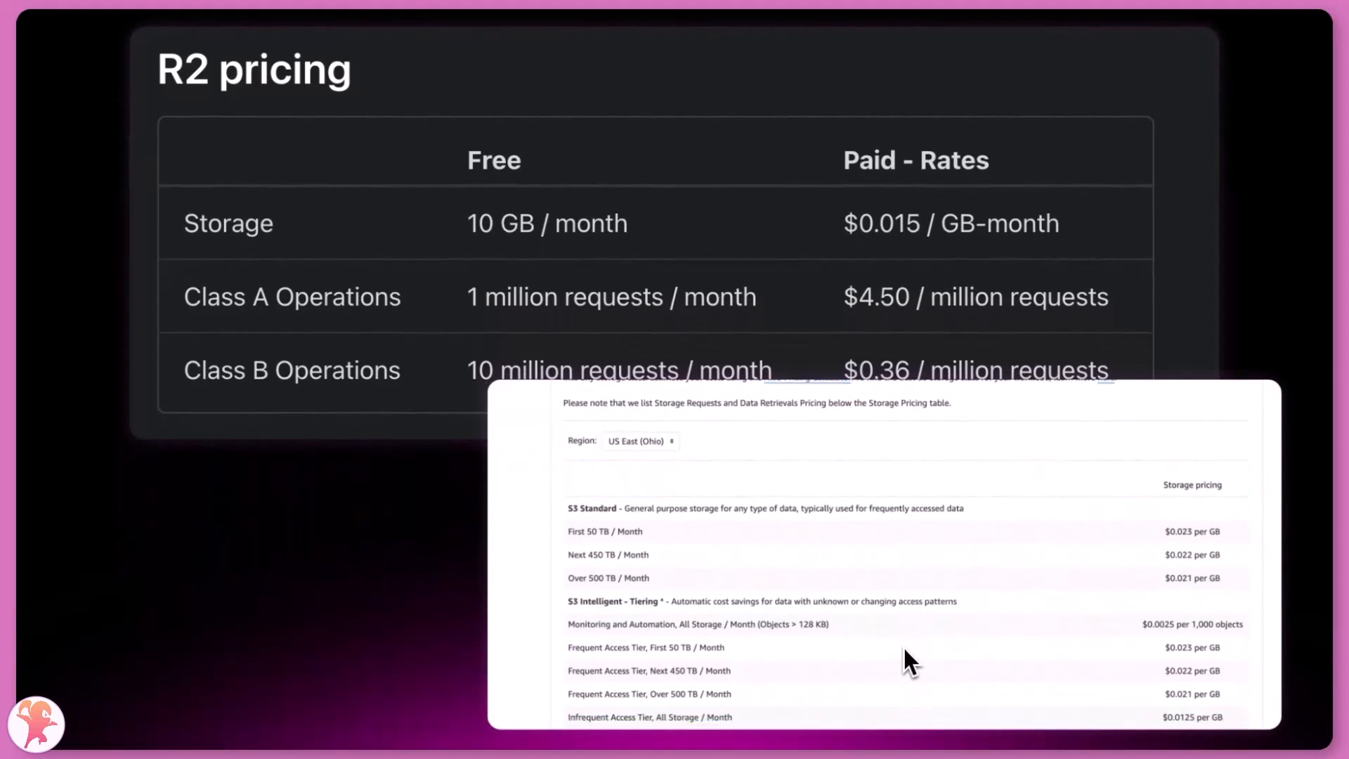
- Scroll past the S3 API compatibility docs to the R2 Get started guide
scroll(down, 3)
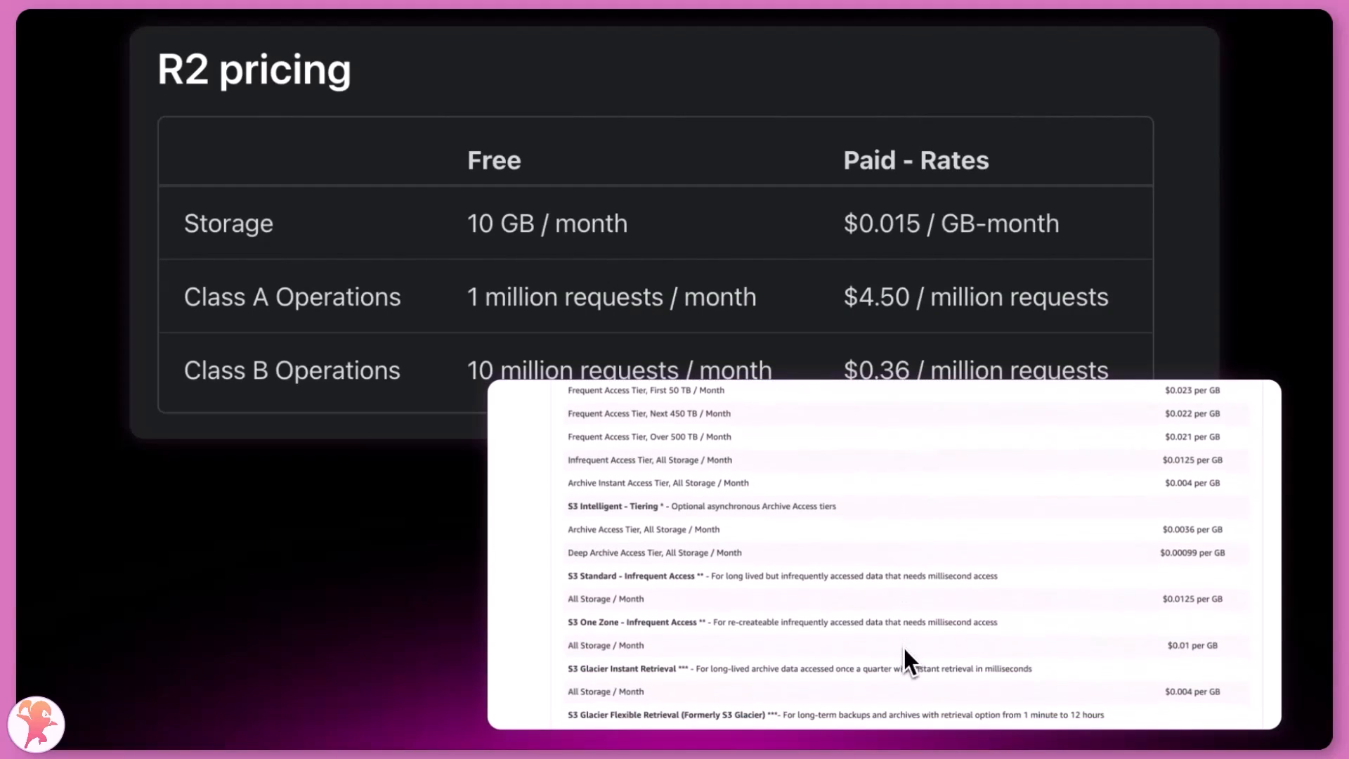
scroll(down, 3)
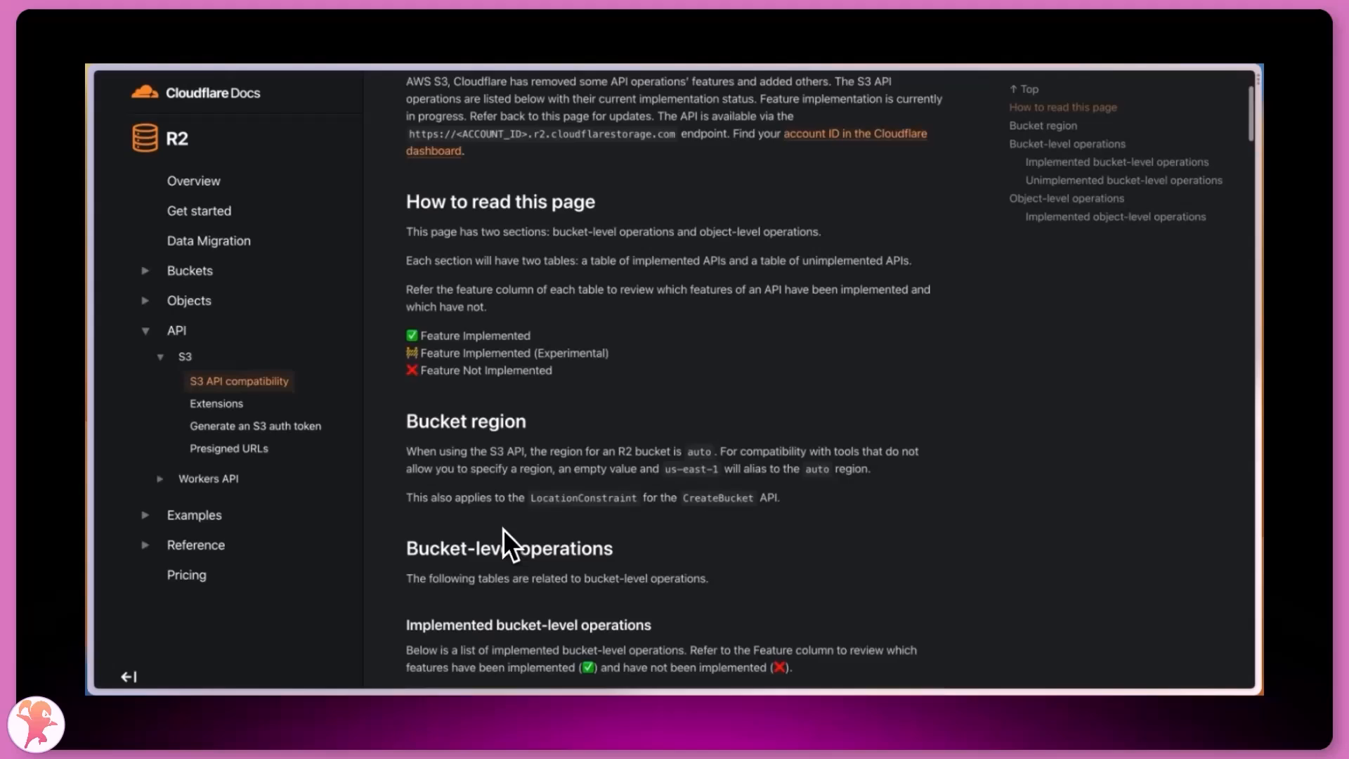
scroll(down, 3)
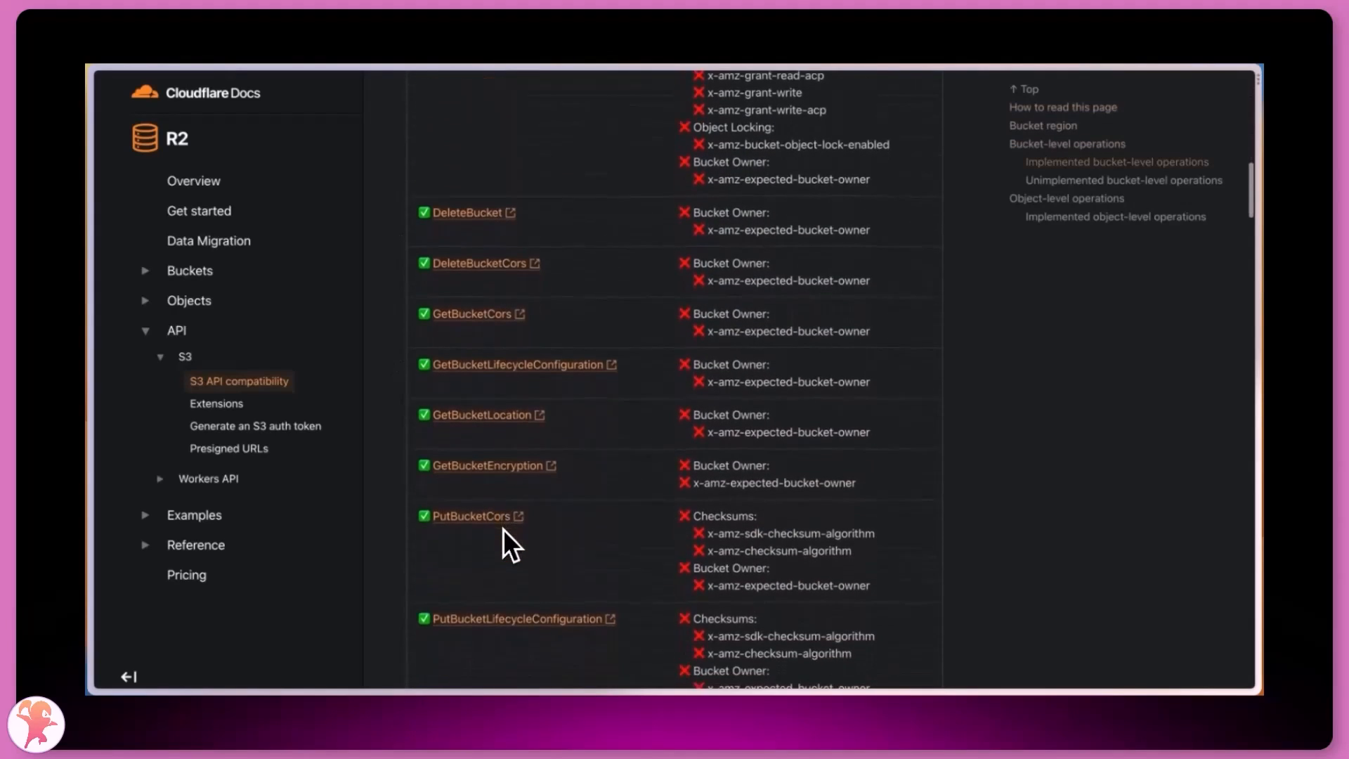
scroll(down, 3)
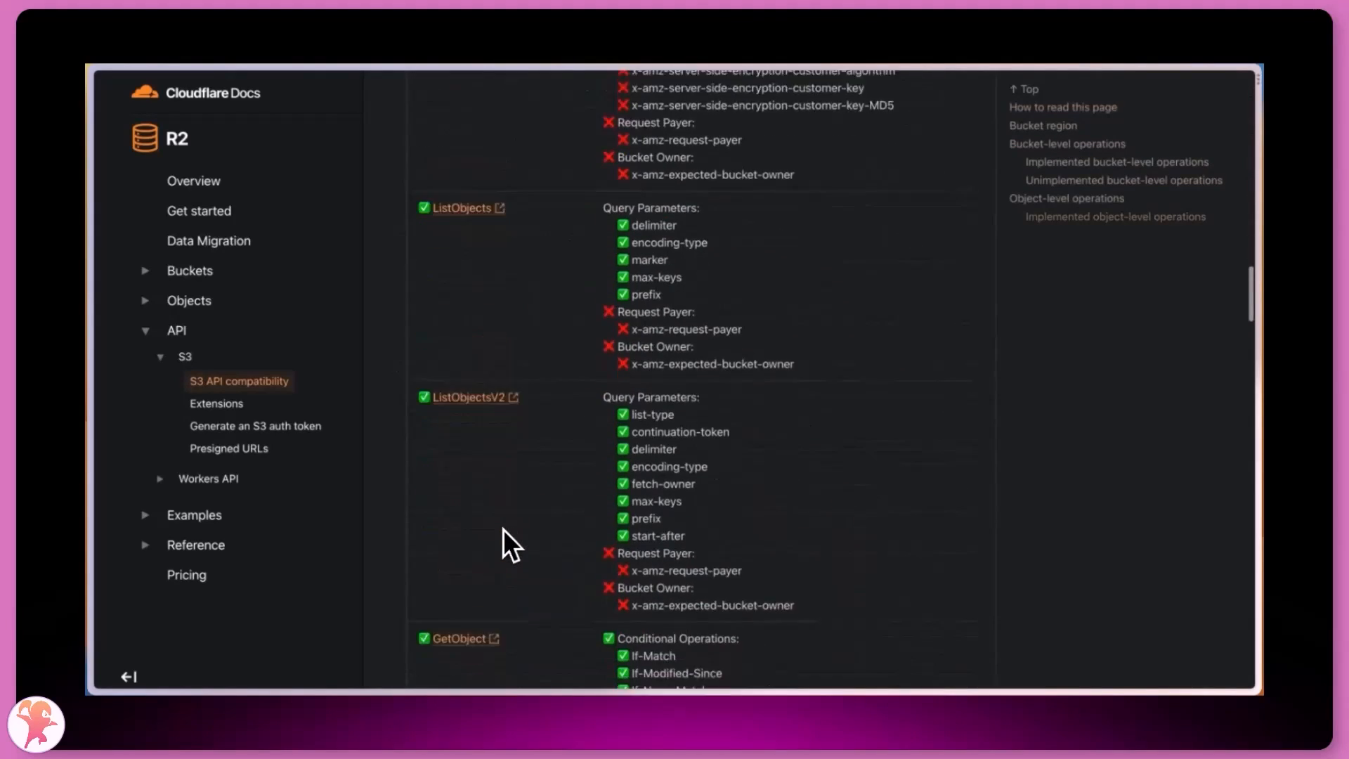
click(198, 211)
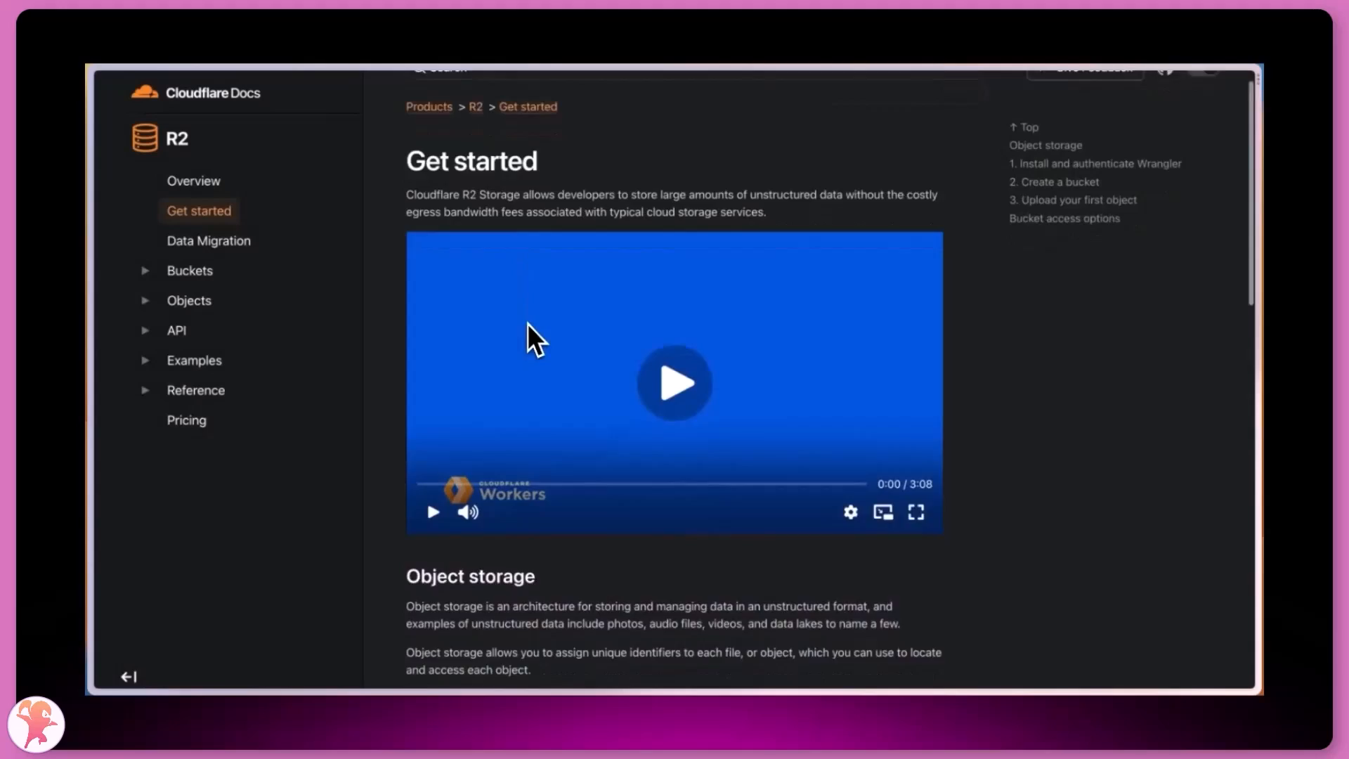
scroll(down, 3)
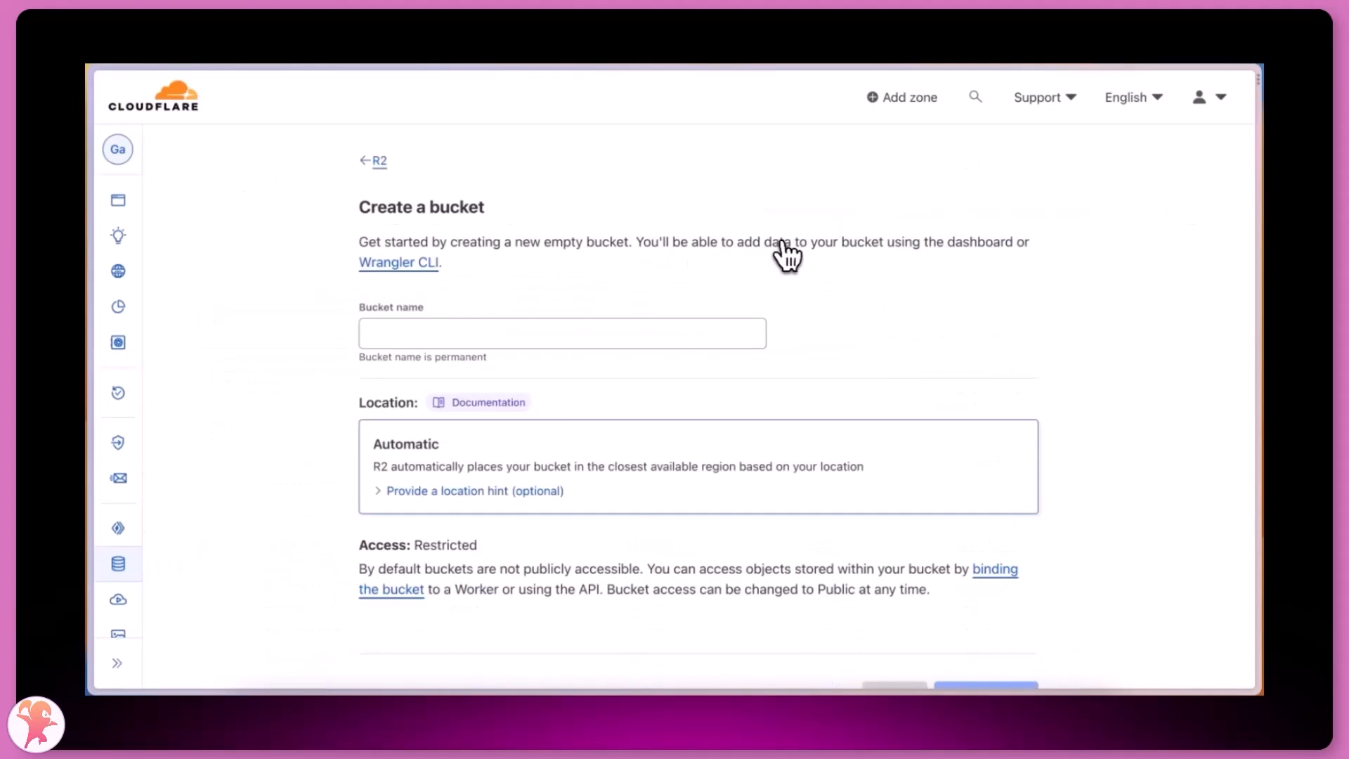
- Name the new R2 bucket my-bucket-gui and submit the Create bucket form
text(my-bucket-gui)
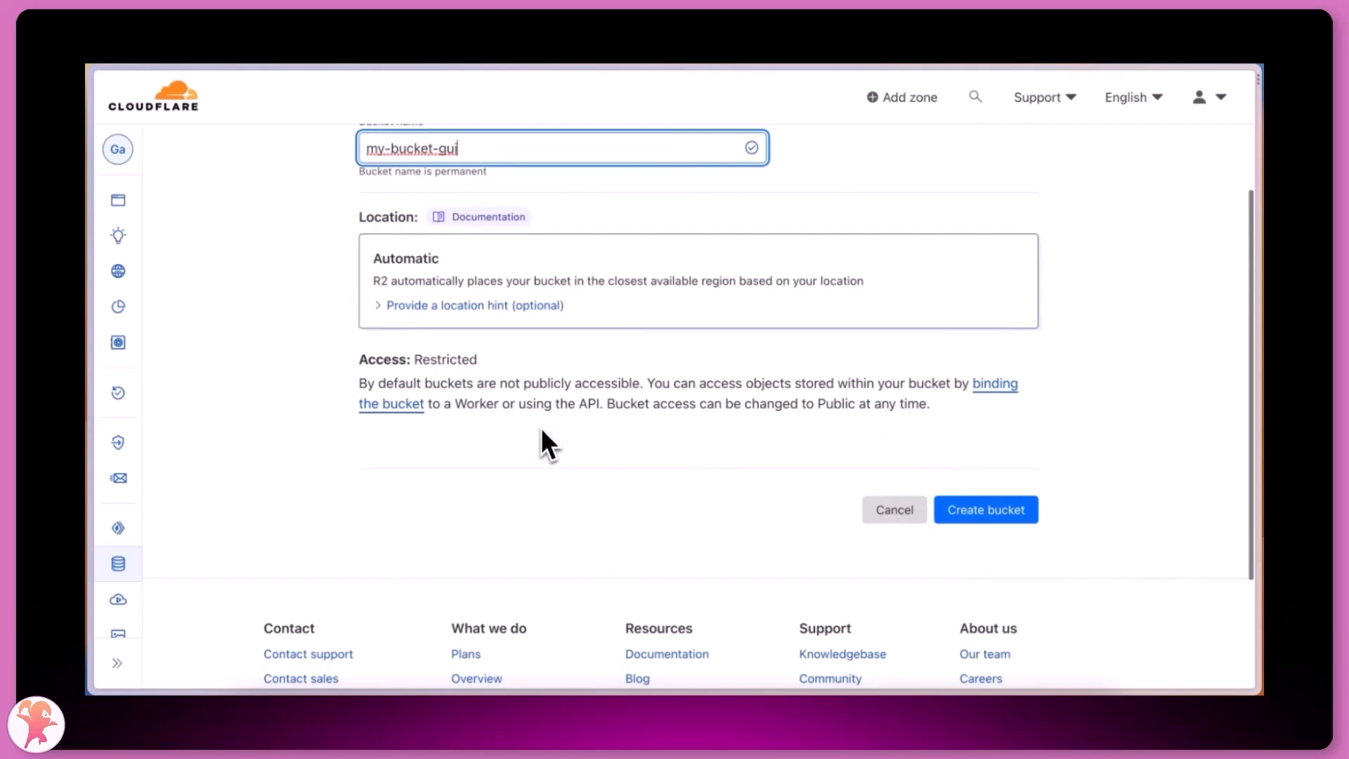
click(986, 510)
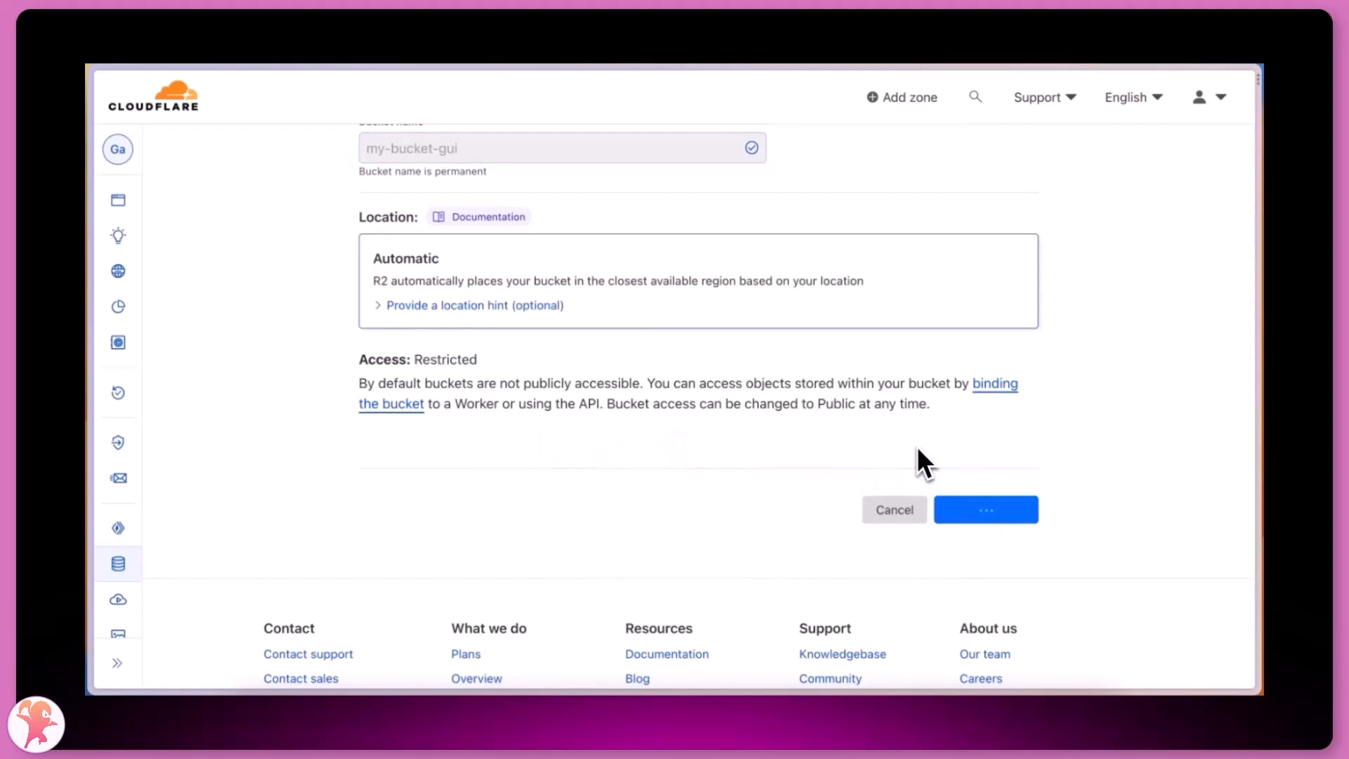
click(985, 509)
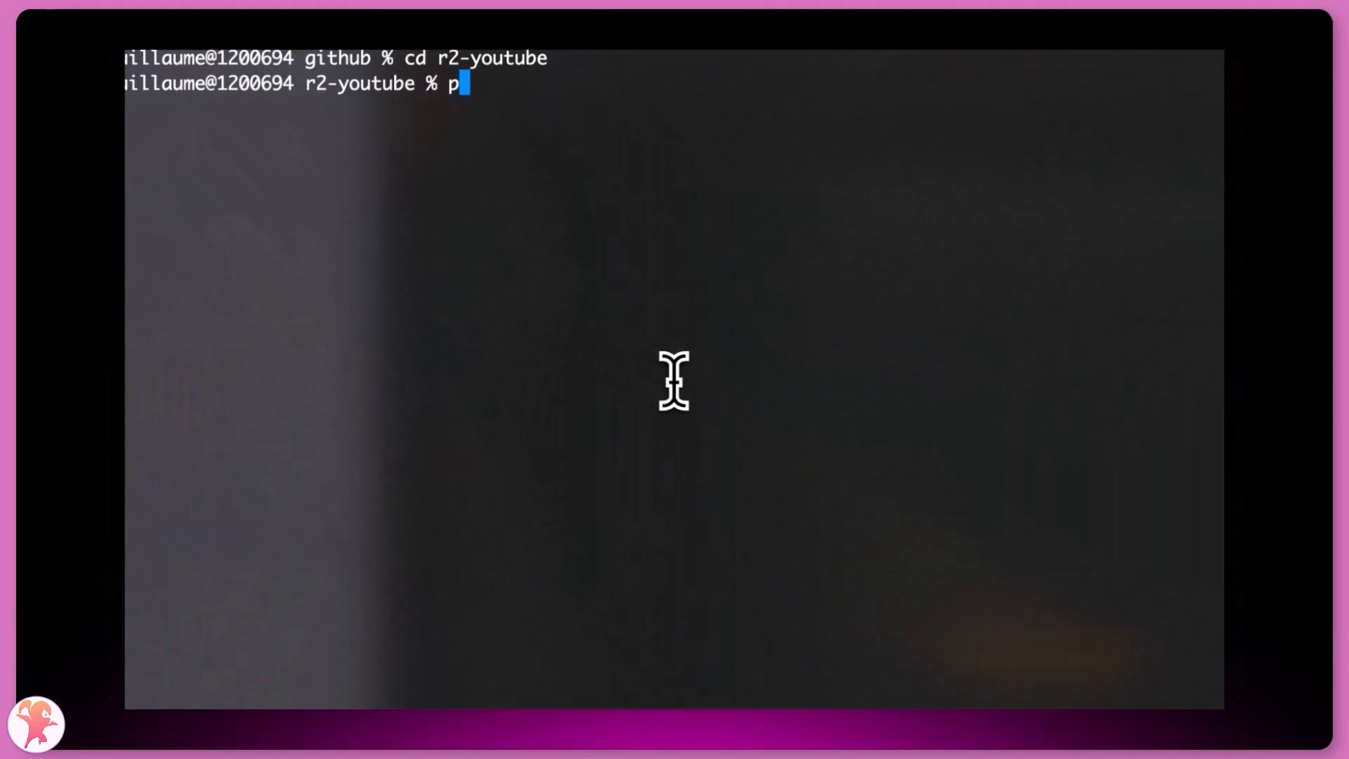
text(npm add @aws-sdk/client-s3)
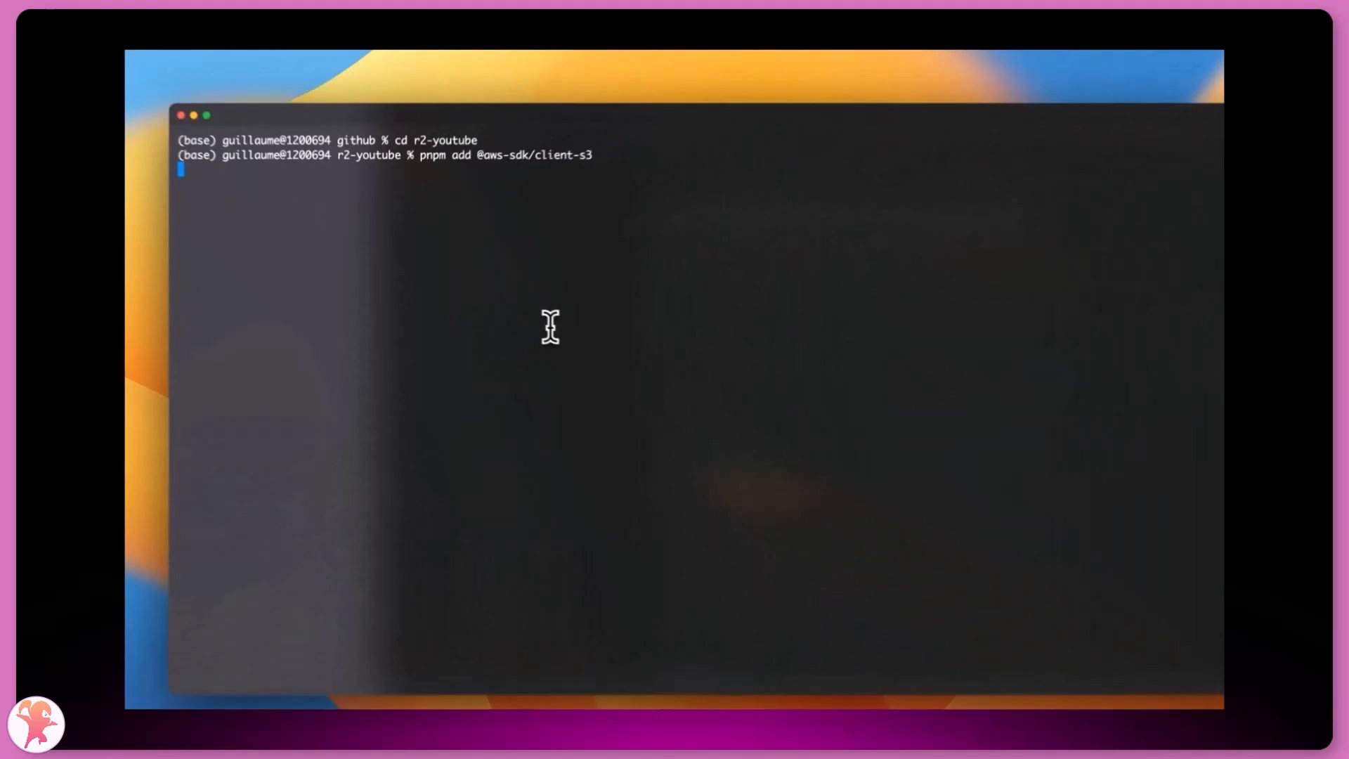